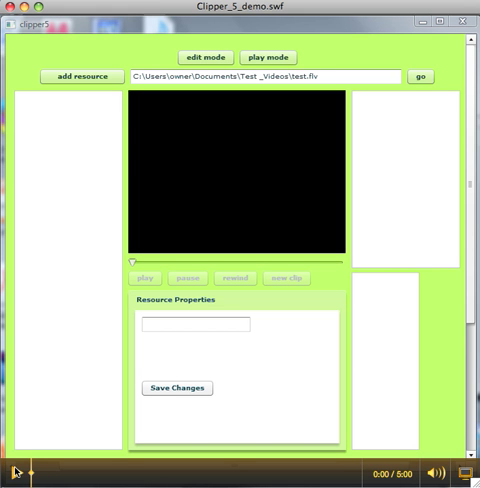
Load the test animation video from the entered path into the player.
click(12, 468)
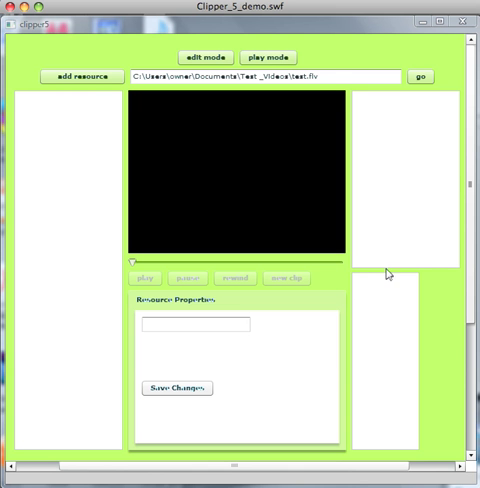
mouse_move(332, 52)
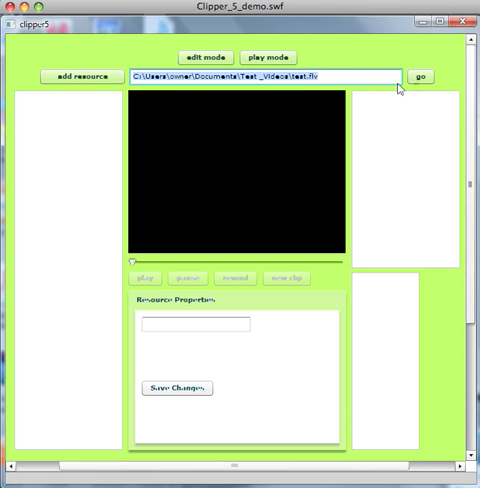
click(424, 78)
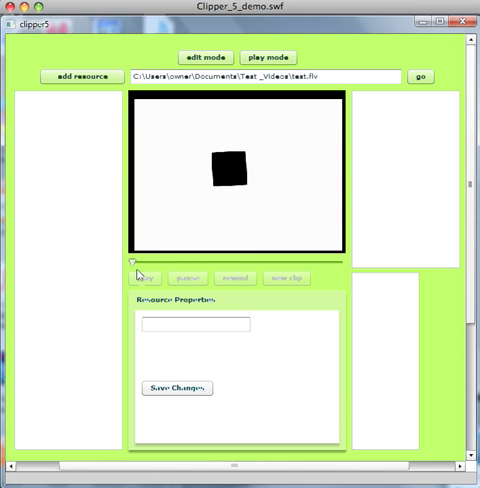
mouse_move(296, 192)
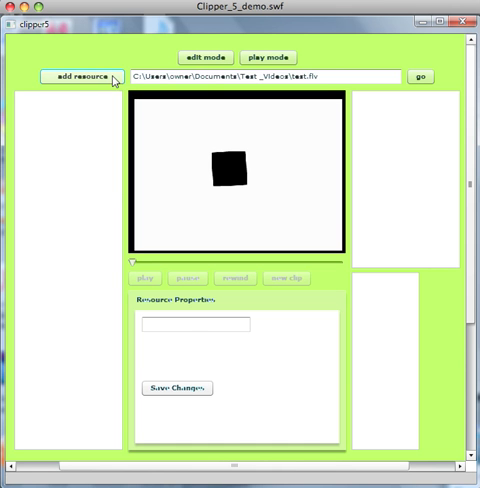
Add the loaded video as a resource and name it 'Animation 1'.
click(72, 76)
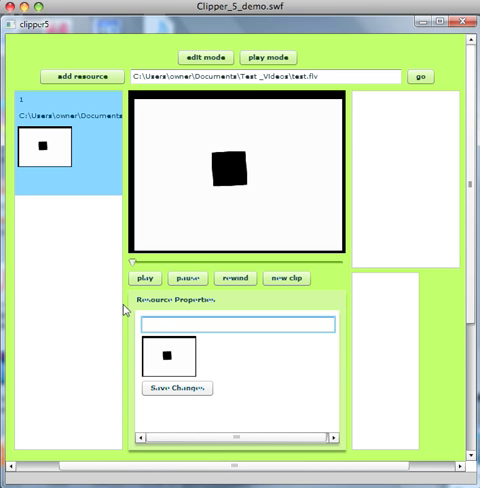
text(A)
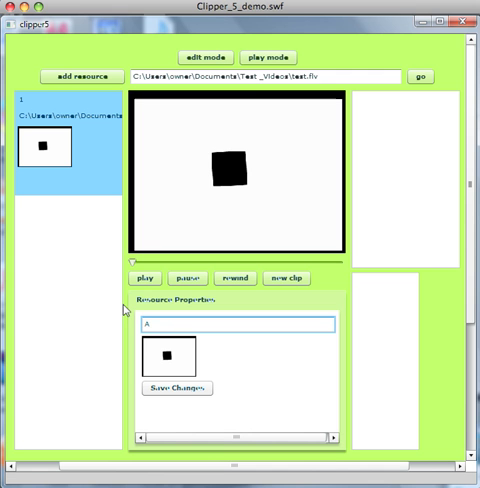
text(nimation 1)
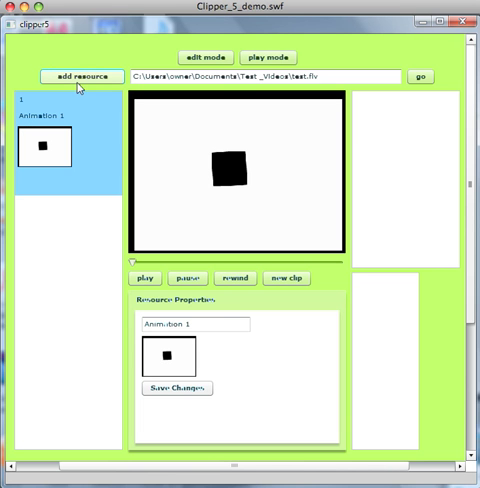
mouse_move(100, 48)
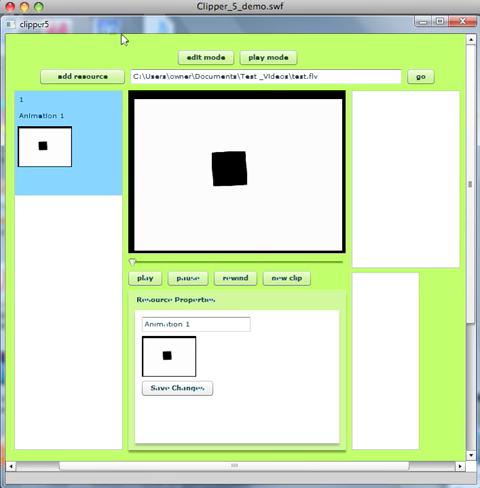
mouse_move(282, 292)
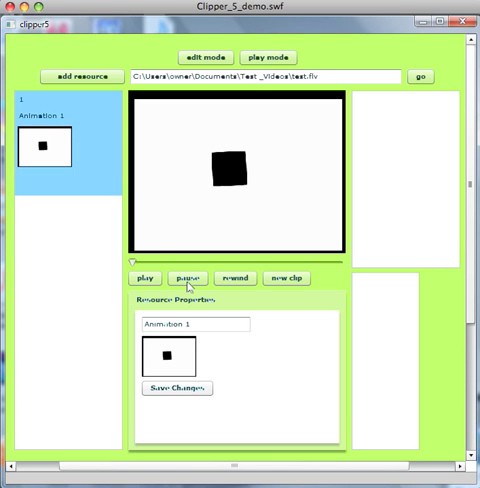
mouse_move(264, 302)
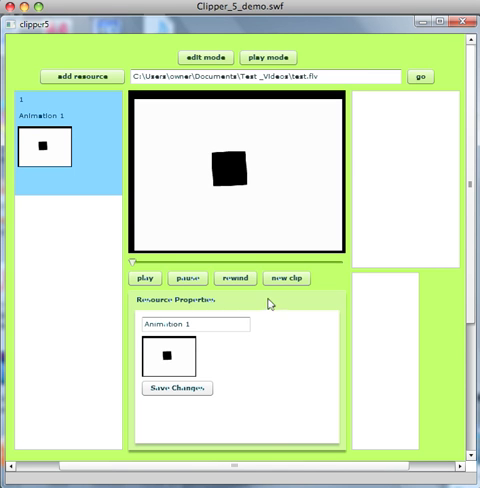
mouse_move(188, 418)
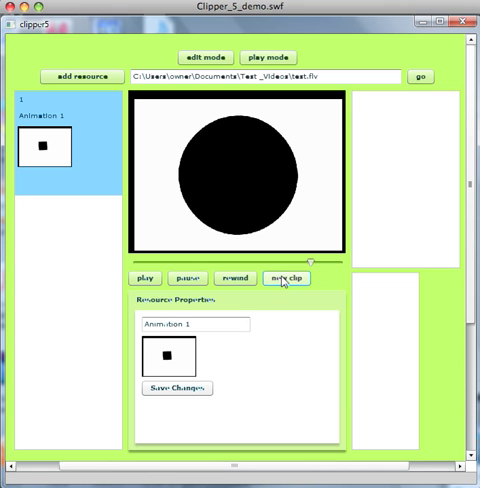
Start a new clip at the large-circle frame and name it 'animation clip 1'.
click(288, 278)
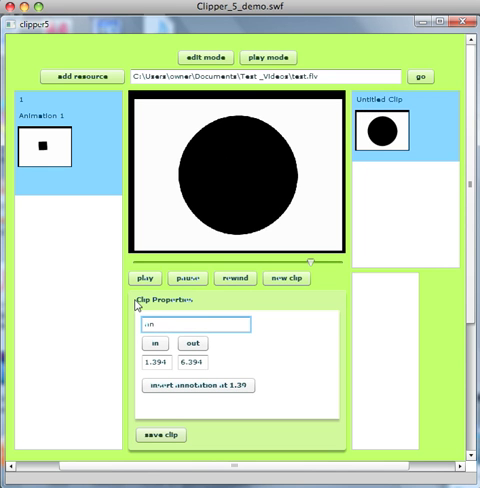
text(animation 1)
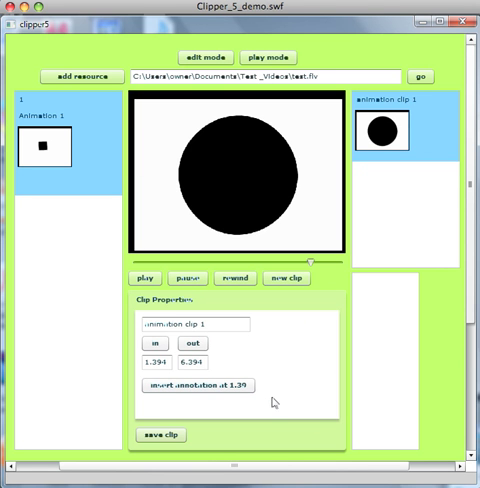
mouse_move(66, 116)
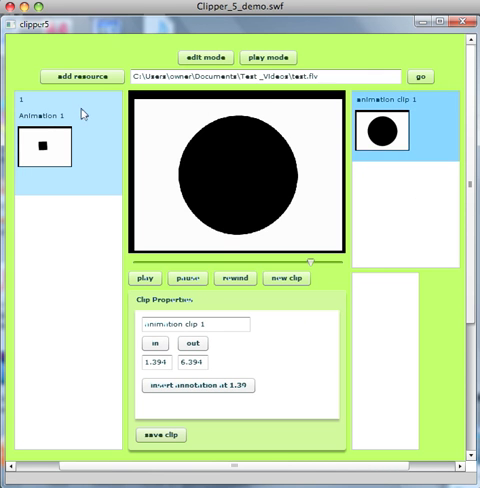
click(50, 148)
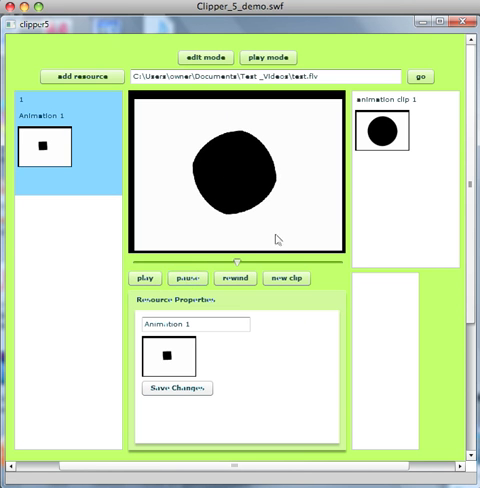
click(388, 132)
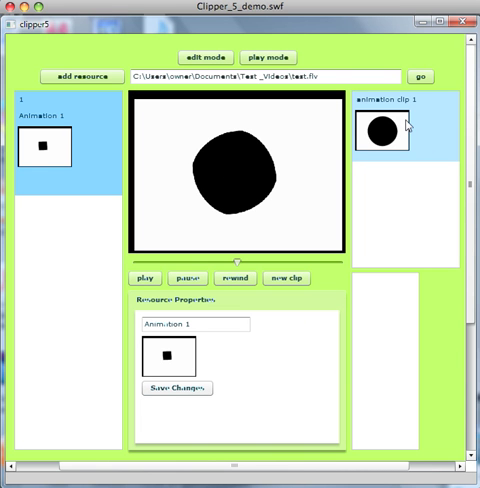
click(390, 136)
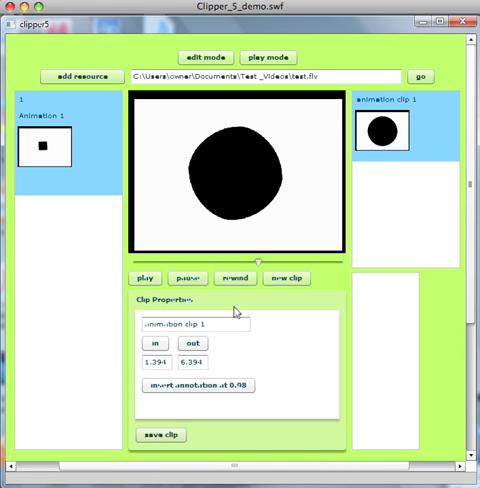
mouse_move(296, 396)
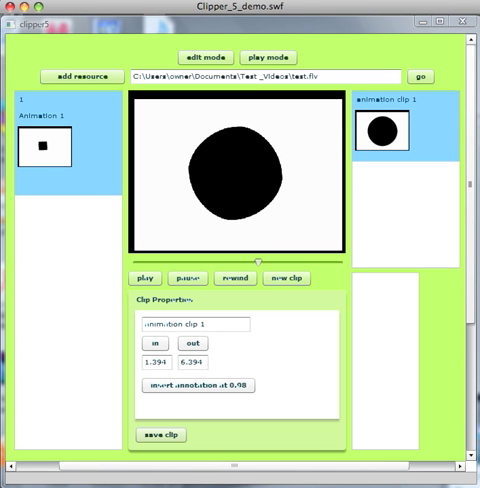
Load the egypt.flv video into the player and play its sunset footage.
click(344, 76)
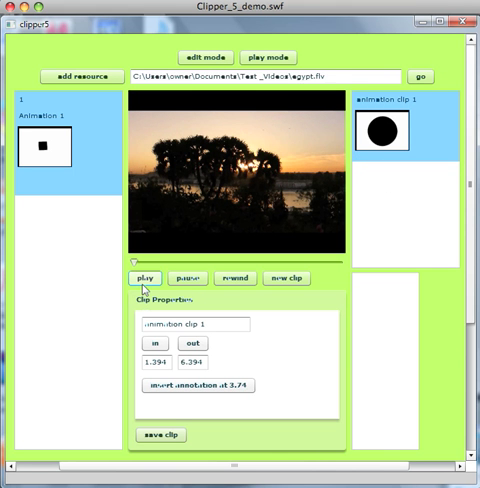
click(144, 278)
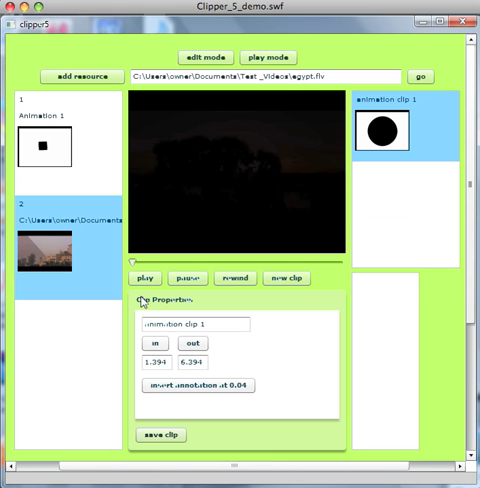
Rename the second resource to 'Egypt' and save the change.
click(56, 230)
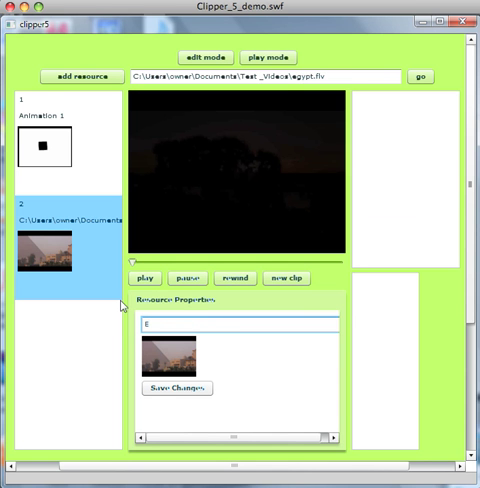
text(Enypt)
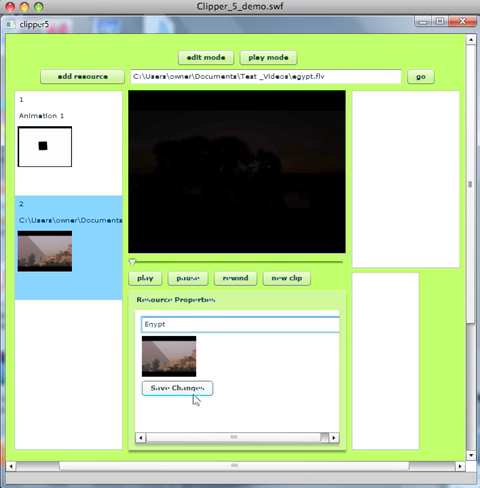
click(178, 394)
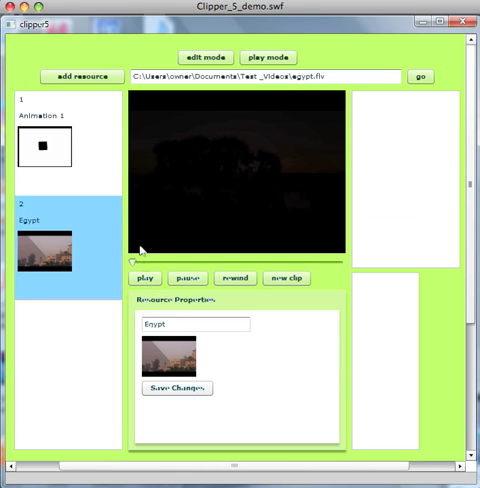
Play the Egypt video to the Giza Plateau pyramids scene and start a new clip there.
click(140, 278)
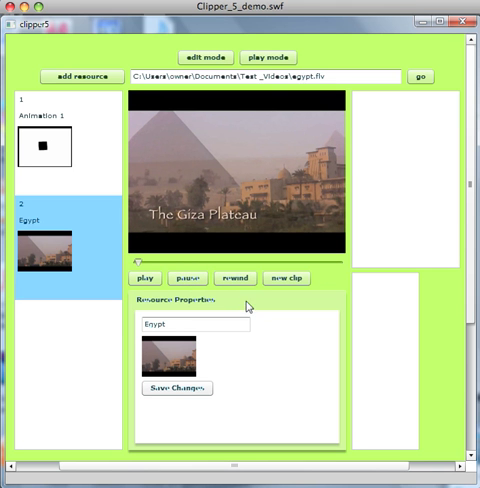
mouse_move(292, 286)
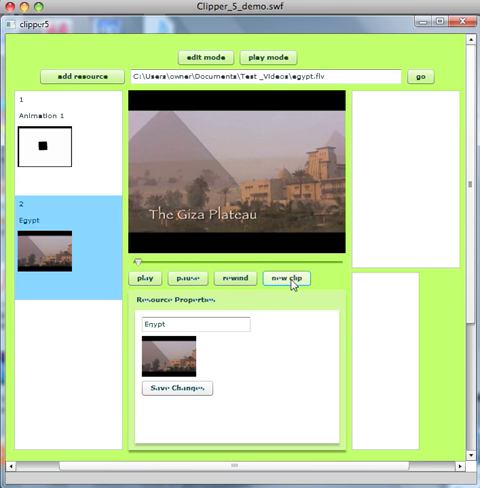
click(284, 278)
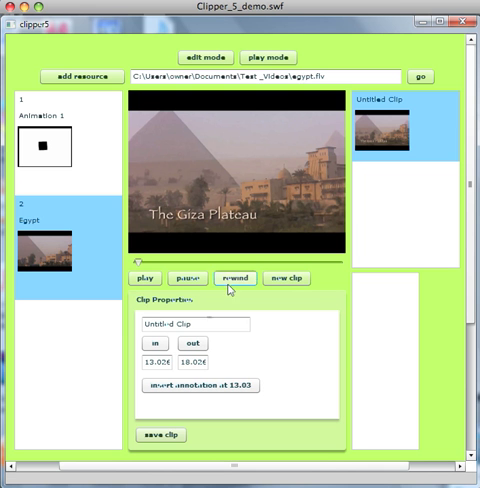